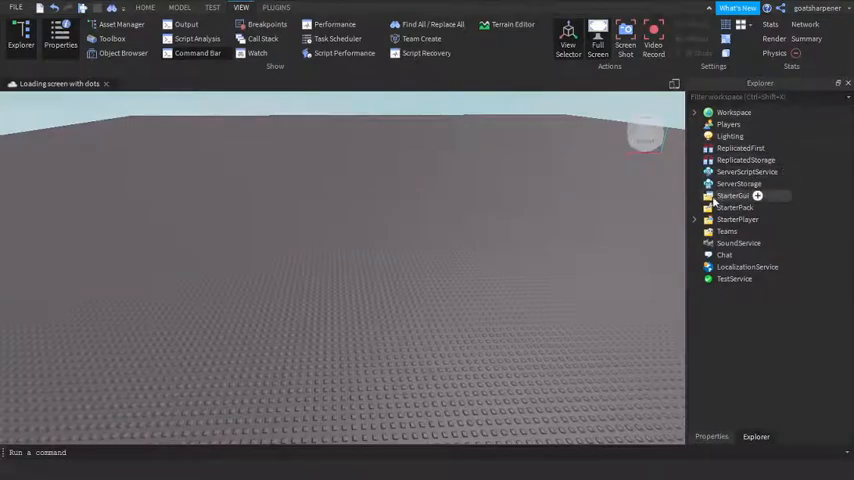
Insert a ScreenGui under StarterGui and rename it Loading
{"action": "left_click", "coordinate": [736, 196]}
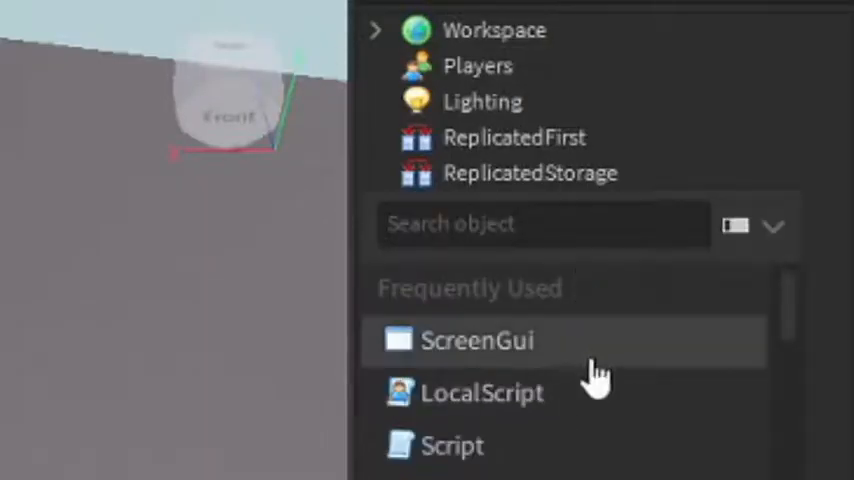
{"action": "left_click", "coordinate": [476, 340]}
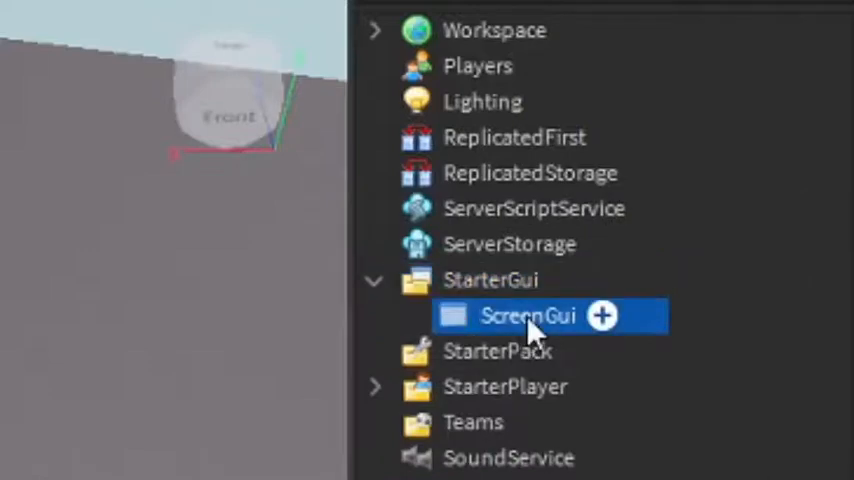
{"action": "double_click", "coordinate": [528, 316]}
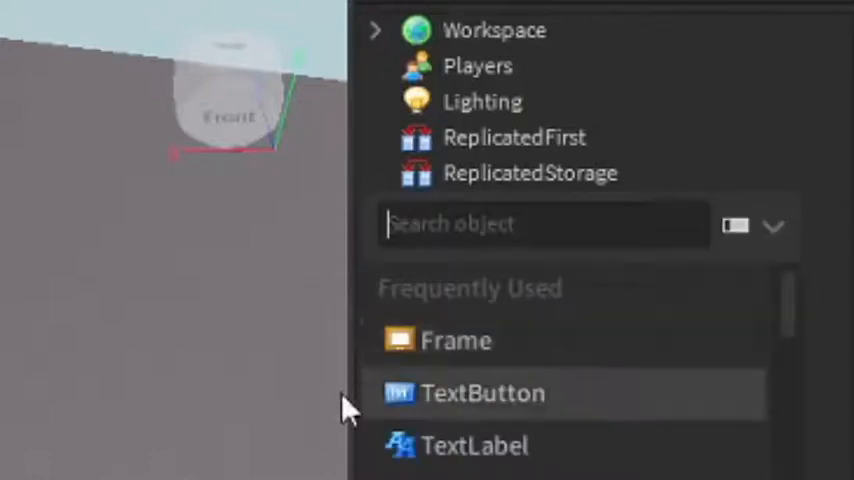
Insert a Frame inside the Loading gui, keeping its default name
{"action": "left_click", "coordinate": [456, 340]}
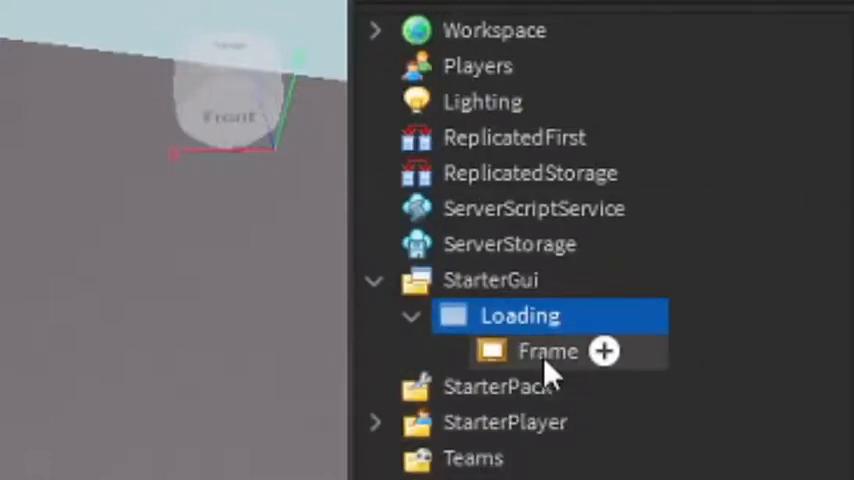
{"action": "double_click", "coordinate": [548, 352]}
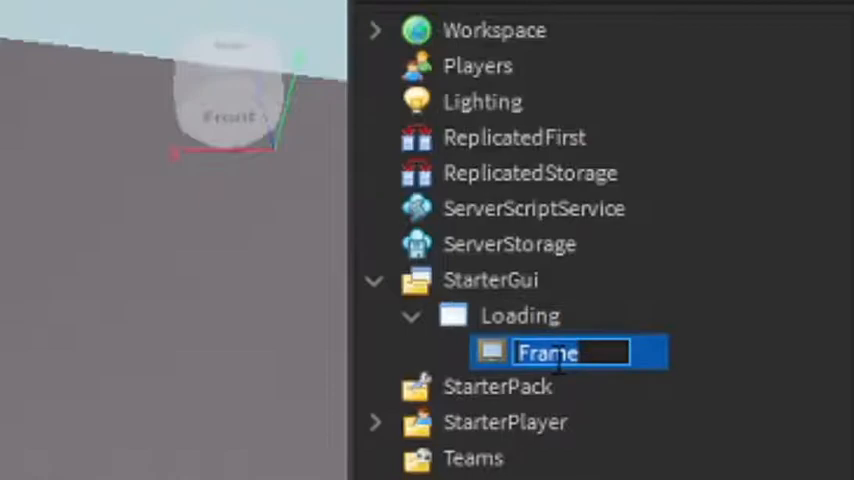
{"action": "key", "text": "Return"}
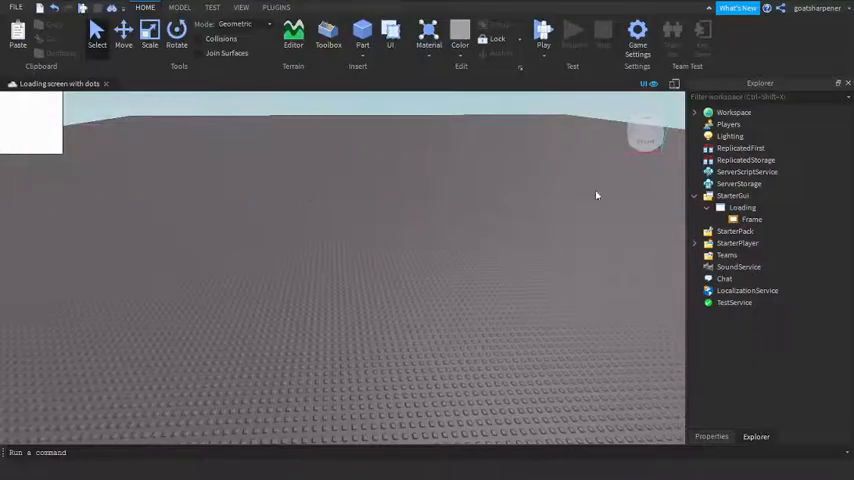
Set the Frame's Size to {1,0},{1,0} so it fills the screen
{"action": "left_click", "coordinate": [752, 220]}
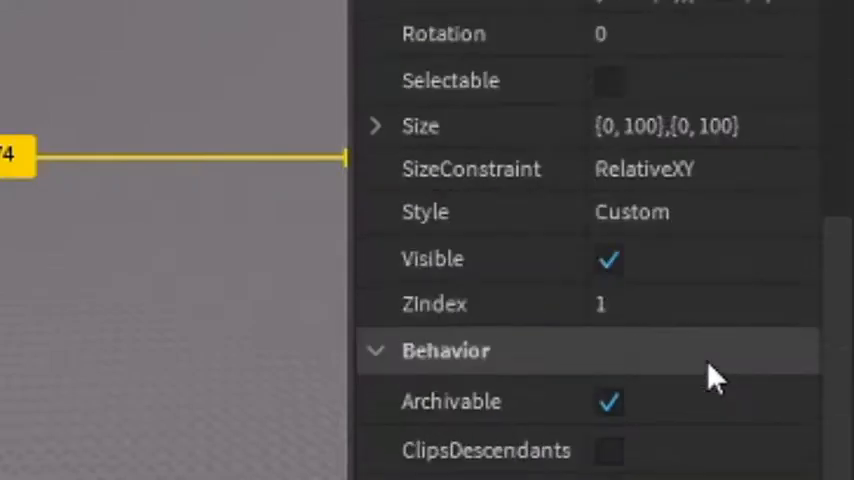
{"action": "left_click", "coordinate": [700, 126]}
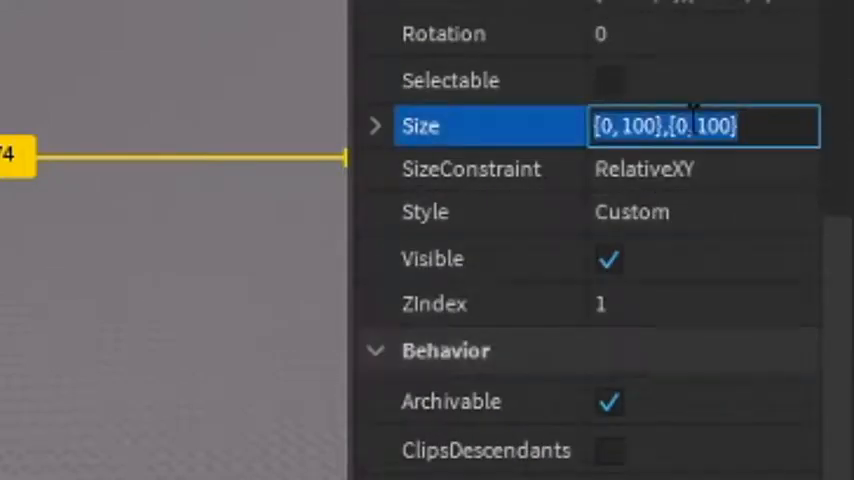
{"action": "type", "text": "1,0,"}
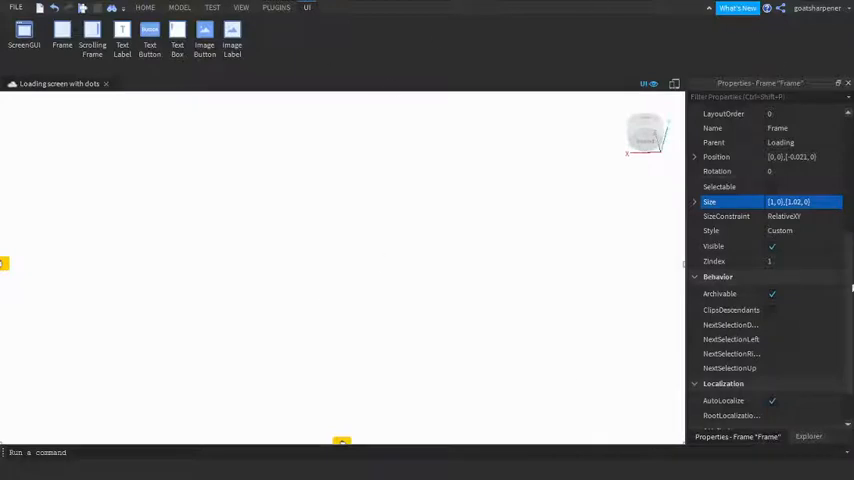
{"action": "scroll", "scroll_direction": "down", "scroll_amount": 3}
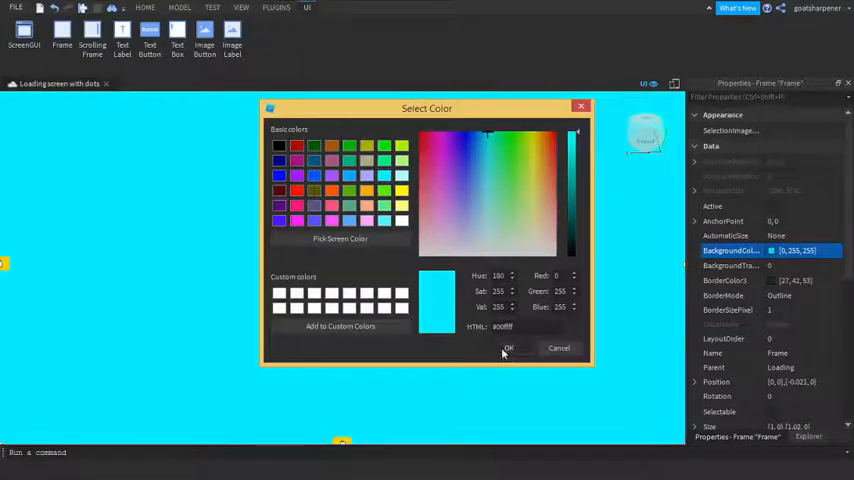
Confirm cyan as the Frame's BackgroundColor3 in the Select Color dialog
{"action": "left_click", "coordinate": [508, 348]}
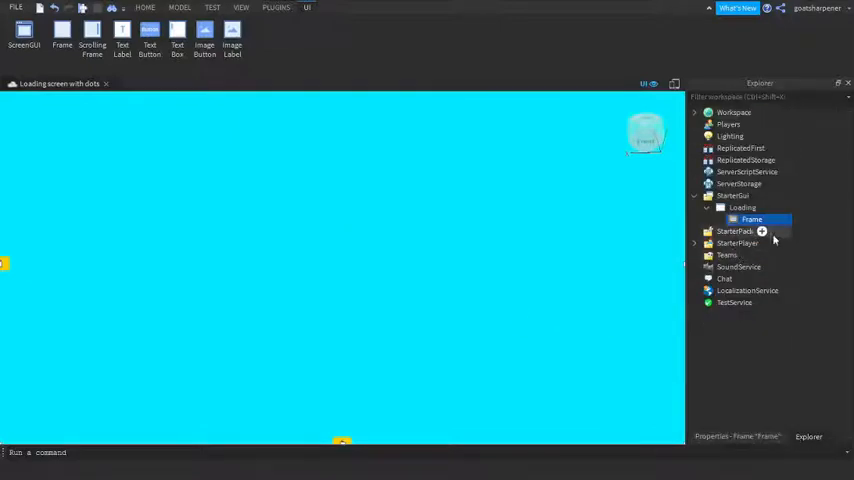
Insert a TextLabel named Text in the Frame, enlarge it to 400 by 100 and centre it
{"action": "left_click", "coordinate": [762, 232]}
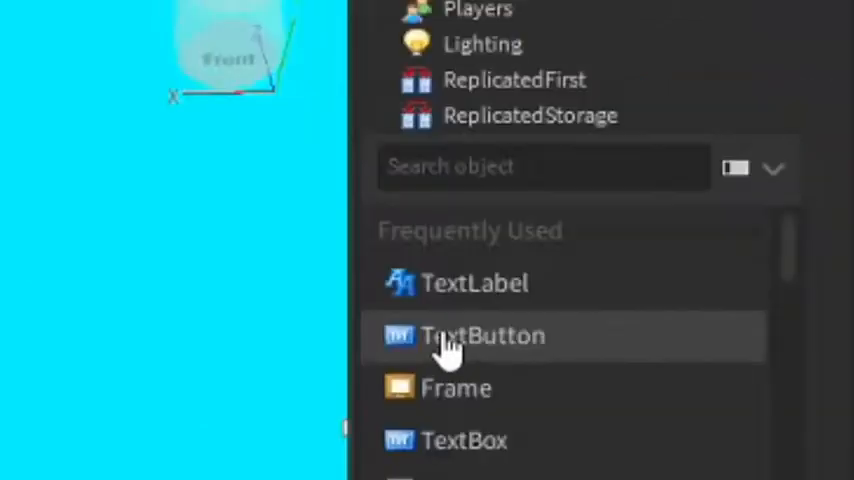
{"action": "left_click", "coordinate": [456, 388]}
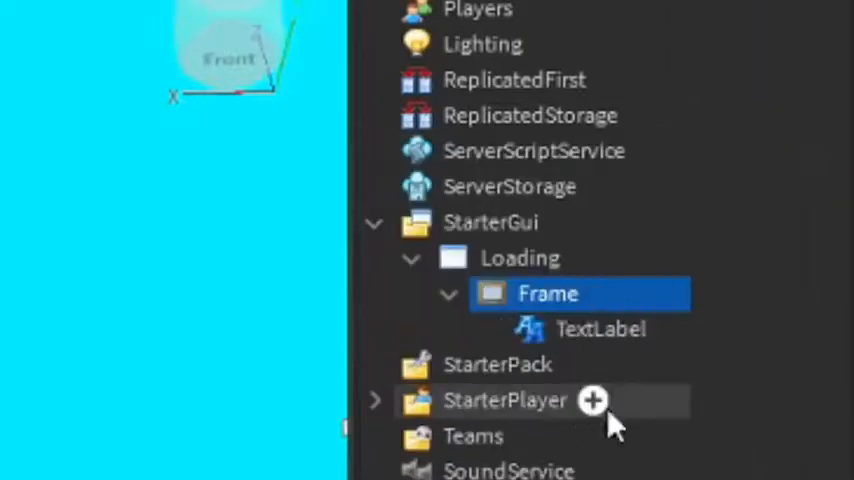
{"action": "left_click", "coordinate": [600, 328]}
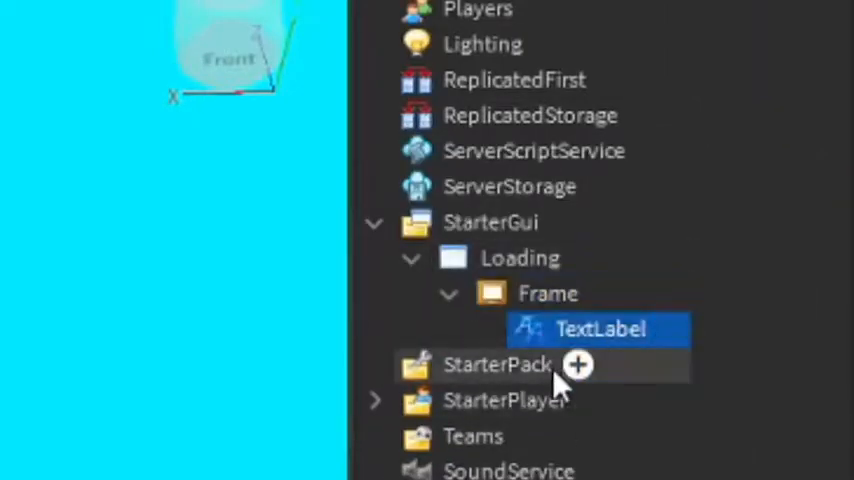
{"action": "double_click", "coordinate": [600, 328]}
{"action": "type", "text": "Text"}
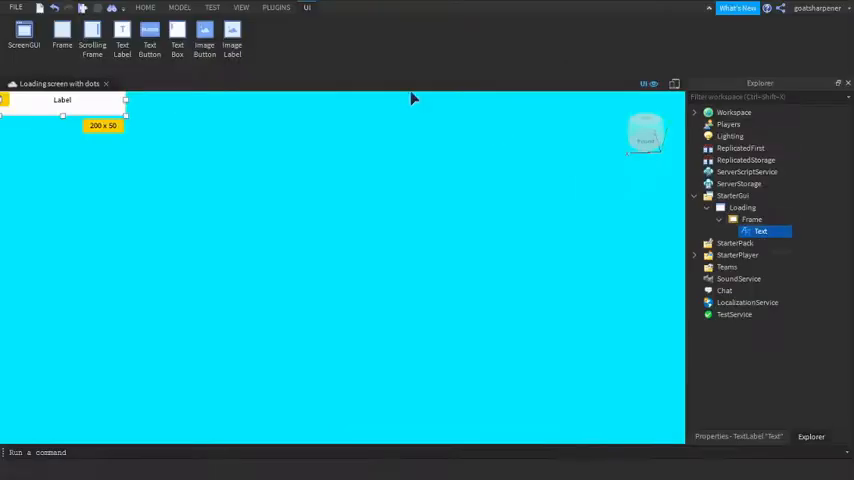
{"action": "left_click_drag", "start_coordinate": [62, 100], "coordinate": [336, 268]}
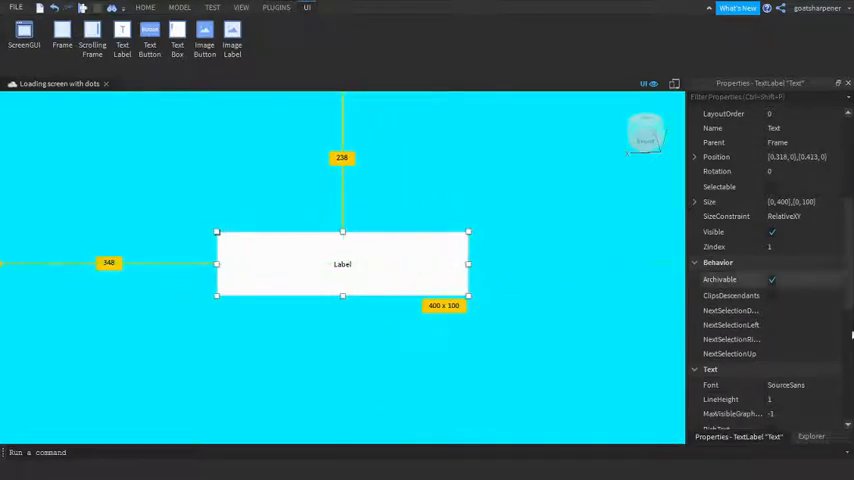
Give the Text label a green BackgroundColor3
{"action": "scroll", "scroll_direction": "up", "scroll_amount": 3}
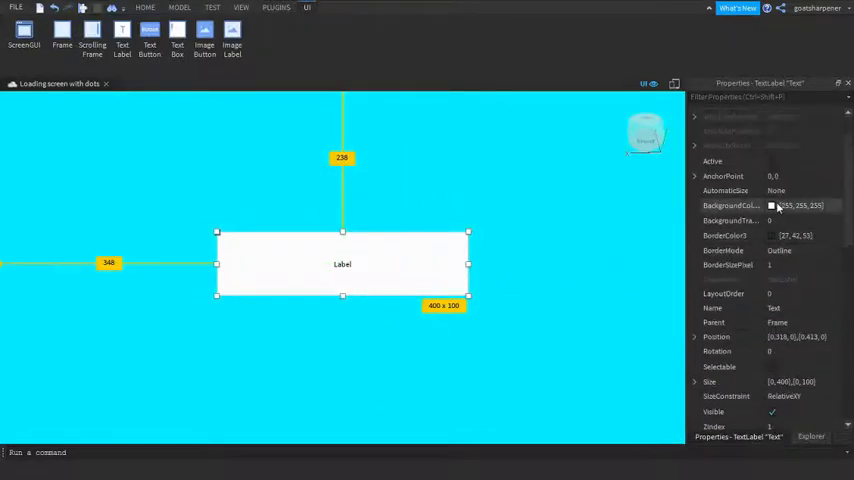
{"action": "left_click", "coordinate": [772, 204]}
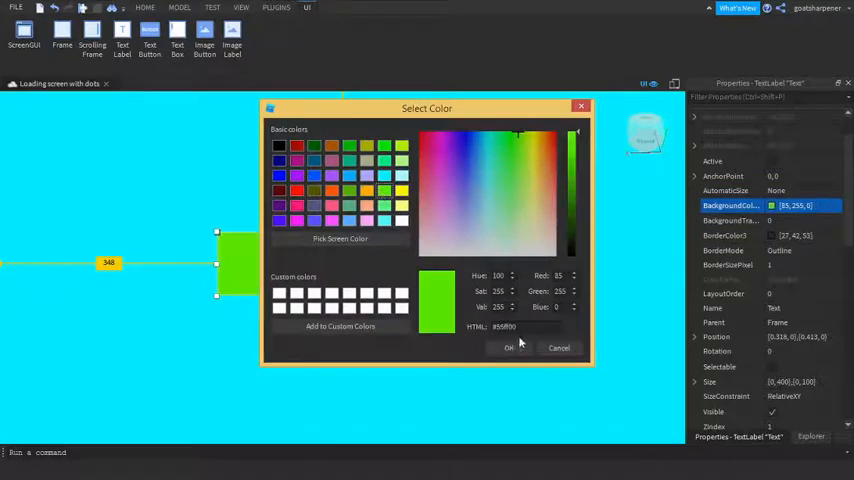
{"action": "left_click", "coordinate": [508, 348]}
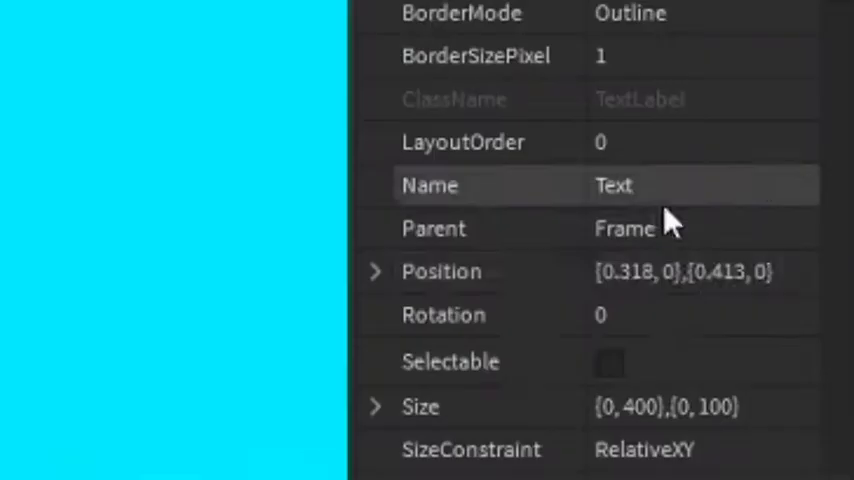
Set the label's text to Loading and its font to PatrickHand
{"action": "scroll", "scroll_direction": "down", "scroll_amount": 3}
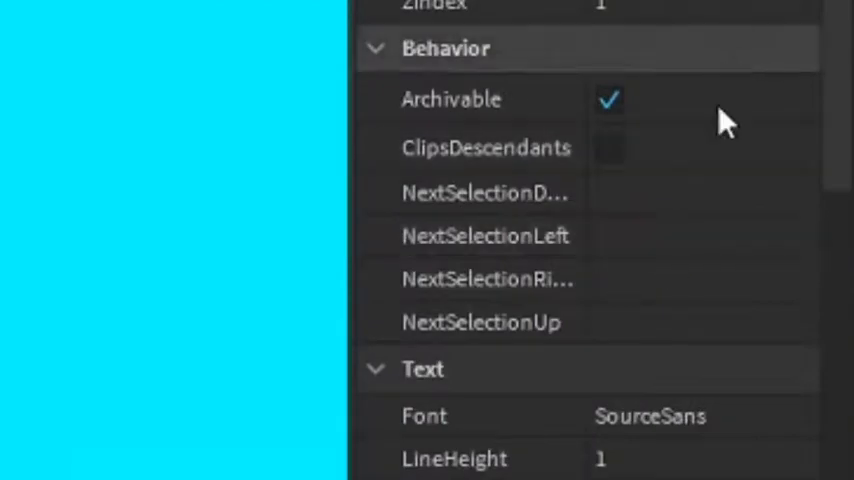
{"action": "scroll", "scroll_direction": "down", "scroll_amount": 3}
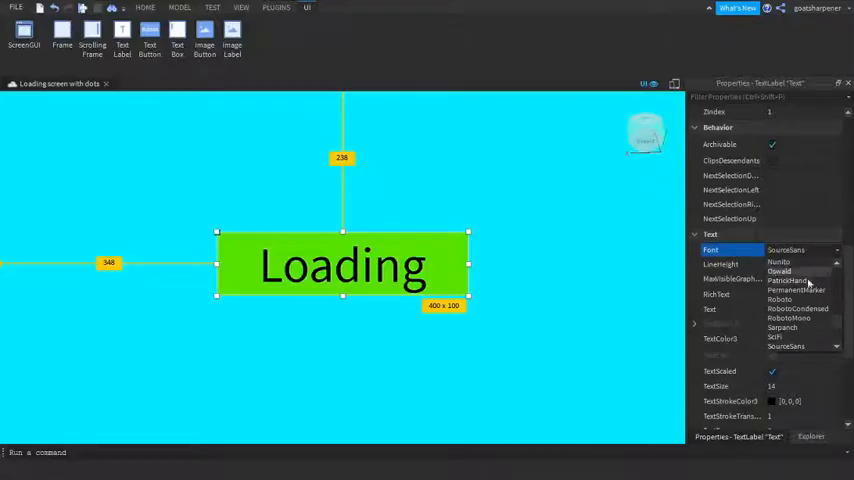
{"action": "left_click", "coordinate": [792, 280]}
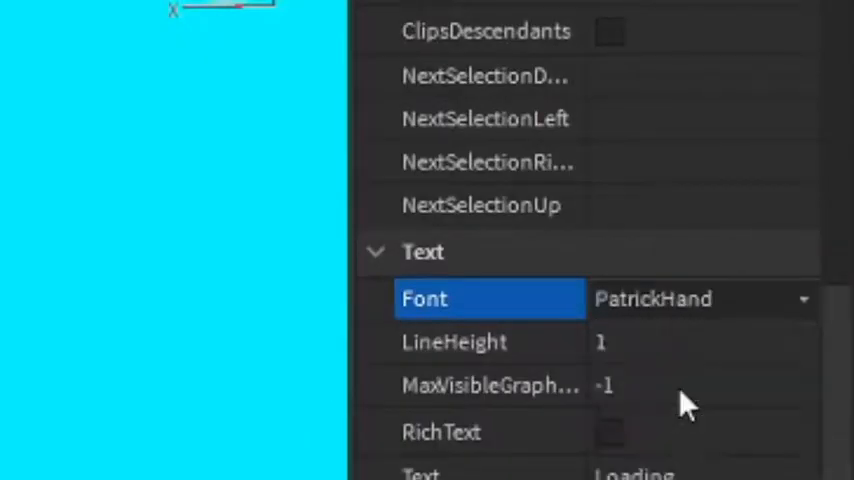
{"action": "mouse_move", "coordinate": [744, 320]}
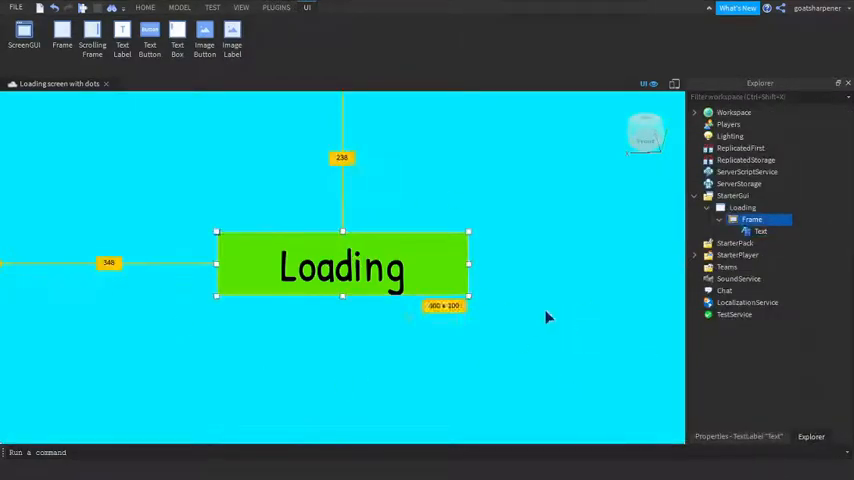
Add a LocalScript to the label referencing script.Parent and setting Text to "Loading" with wait(0.5)
{"action": "left_click", "coordinate": [760, 232]}
{"action": "type", "text": "local text"}
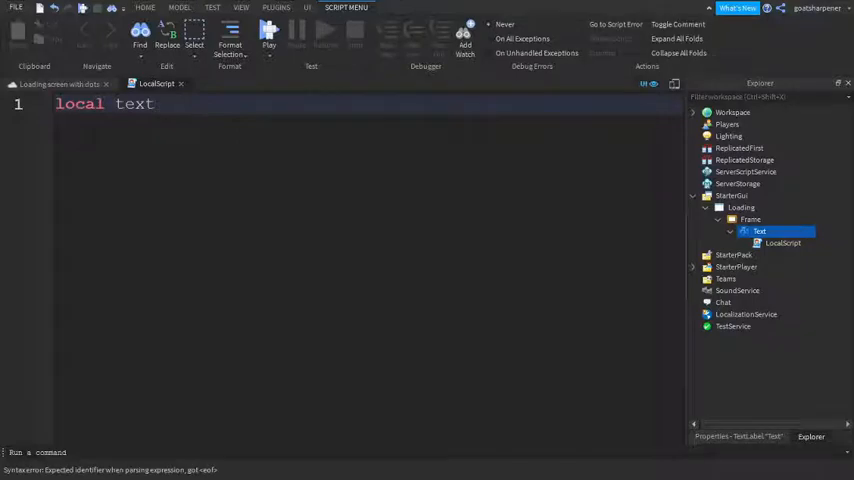
{"action": "type", "text": "= script.Parent"}
{"action": "type", "text": "text."}
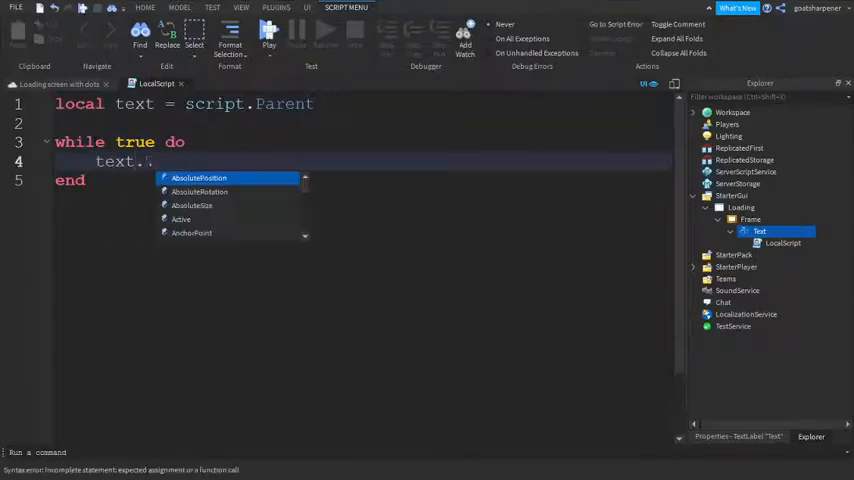
{"action": "type", "text": "Text"}
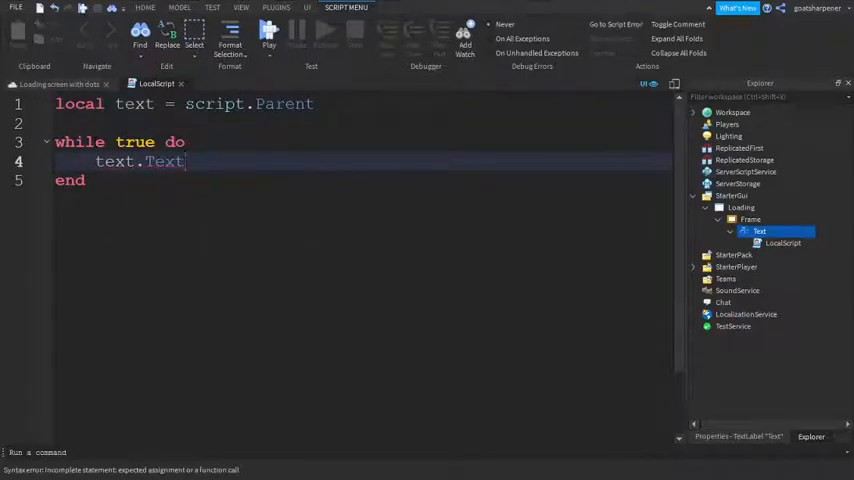
{"action": "type", "text": "= \"\""}
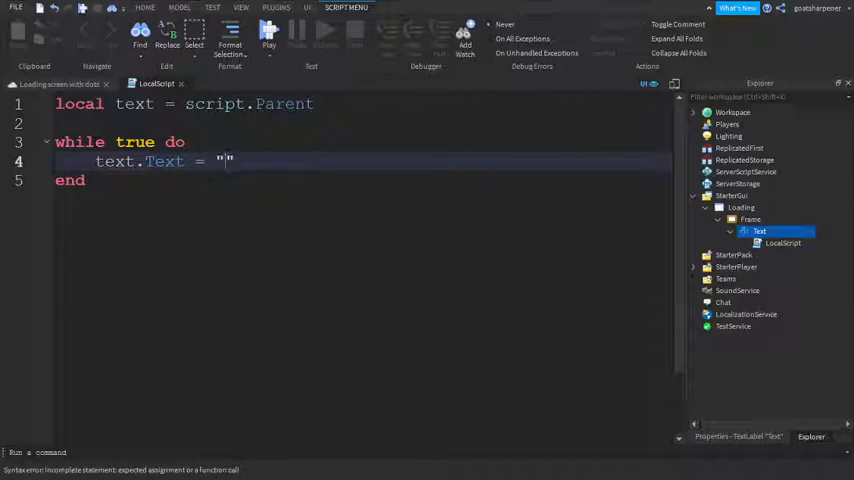
{"action": "type", "text": "Loading"}
{"action": "type", "text": "wait("}
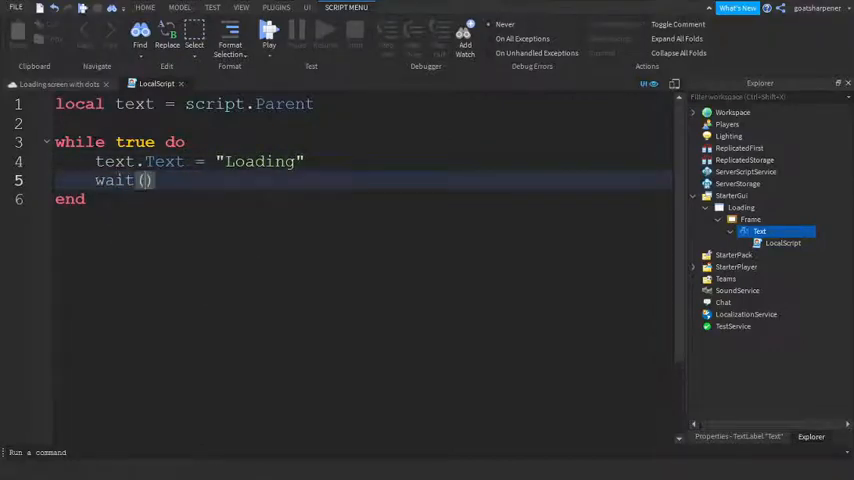
{"action": "type", "text": "0.5"}
{"action": "type", "text": "text."}
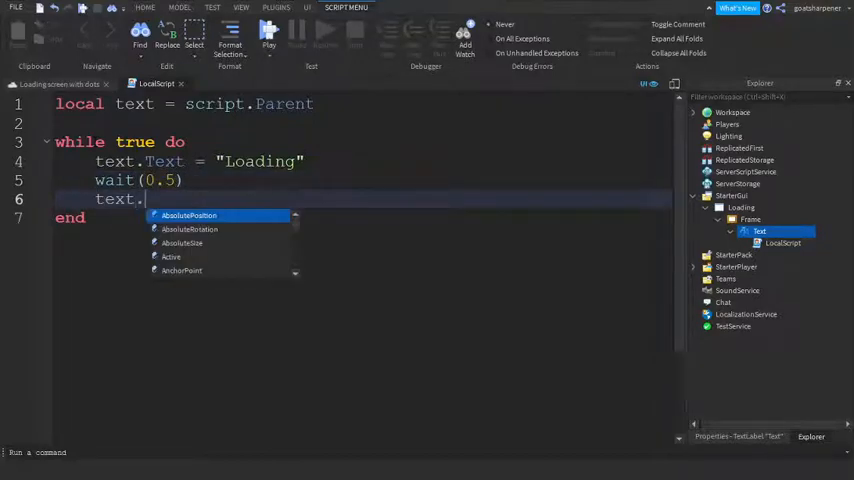
Continue the loop with "Loading" and "Loading." states, each followed by a wait
{"action": "type", "text": "Text = \"\""}
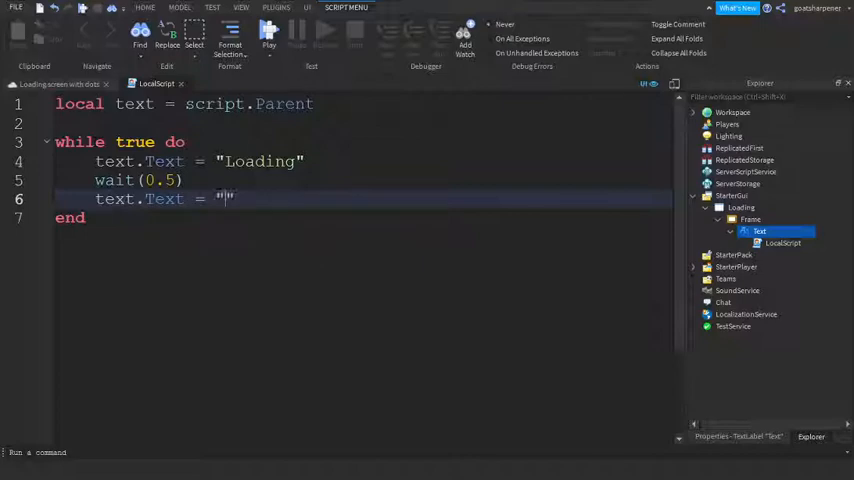
{"action": "type", "text": "Loading"}
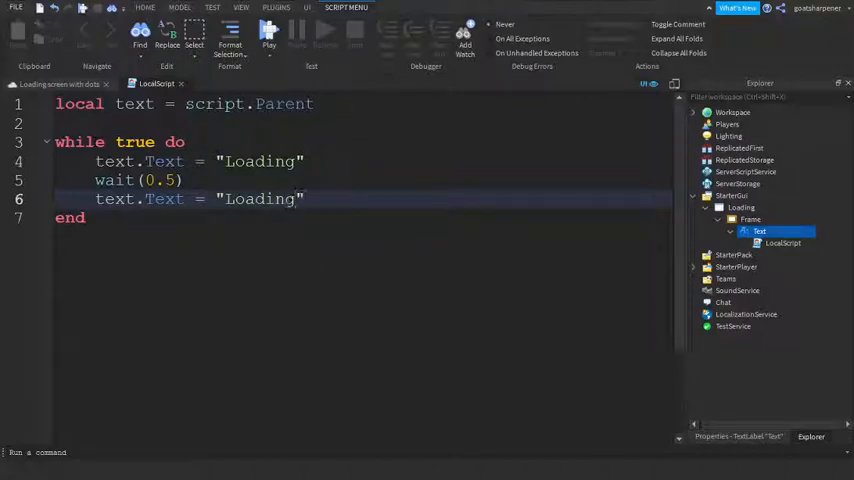
{"action": "type", "text": "wait(0.5"}
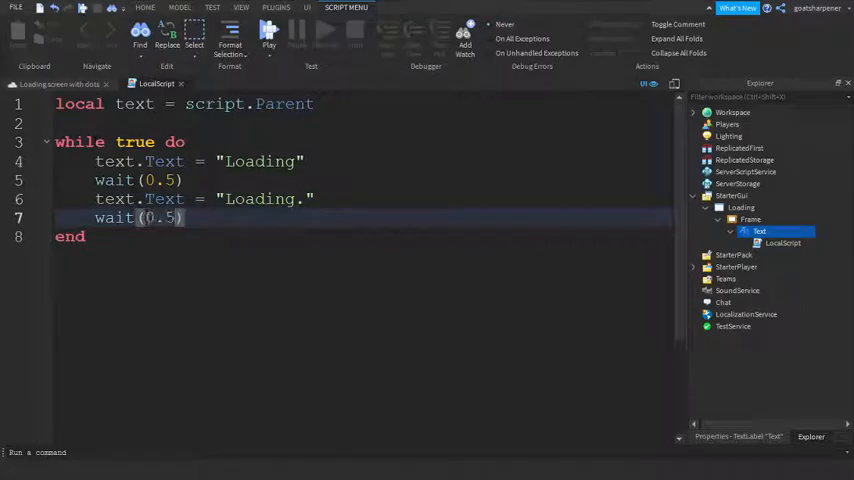
{"action": "type", "text": "text"}
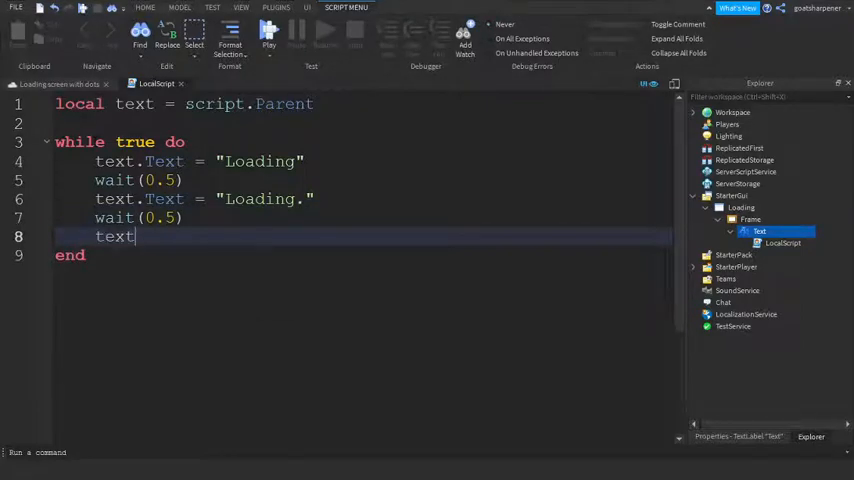
{"action": "type", "text": ".Text ="}
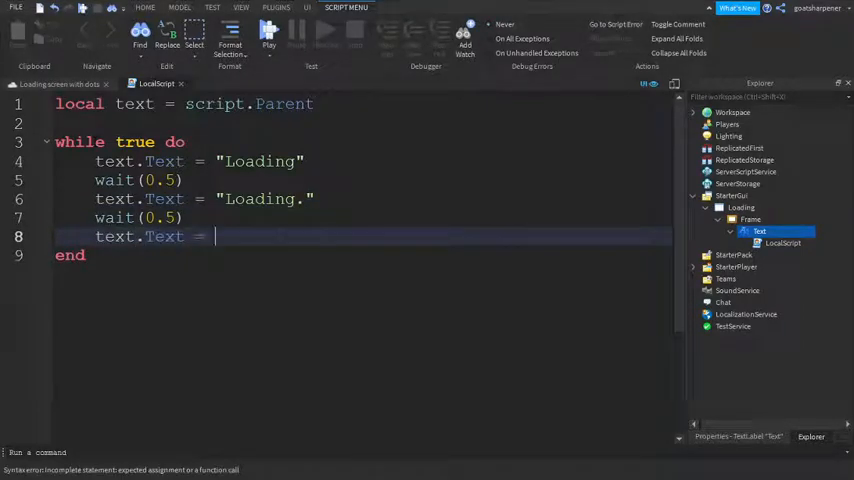
{"action": "type", "text": "\"Loading.\""}
{"action": "type", "text": "wait(0.5"}
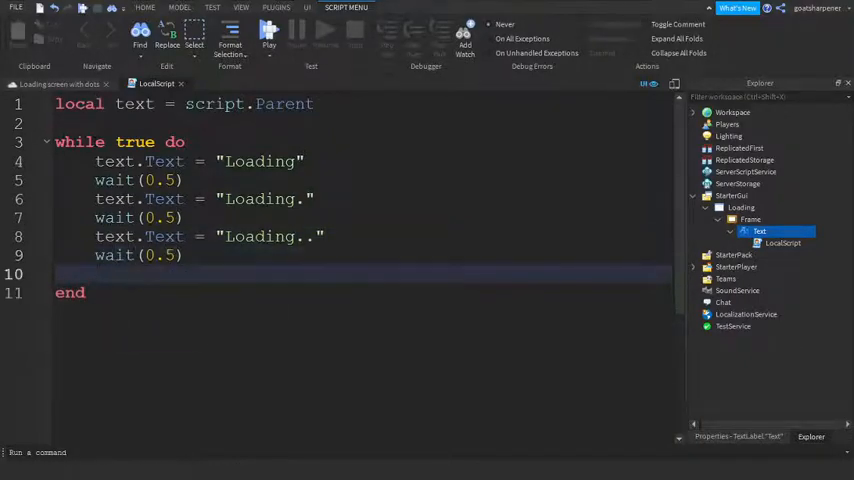
Finish the loop with the remaining dotted Loading state and wait(0.5), then return to the scene
{"action": "type", "text": "text"}
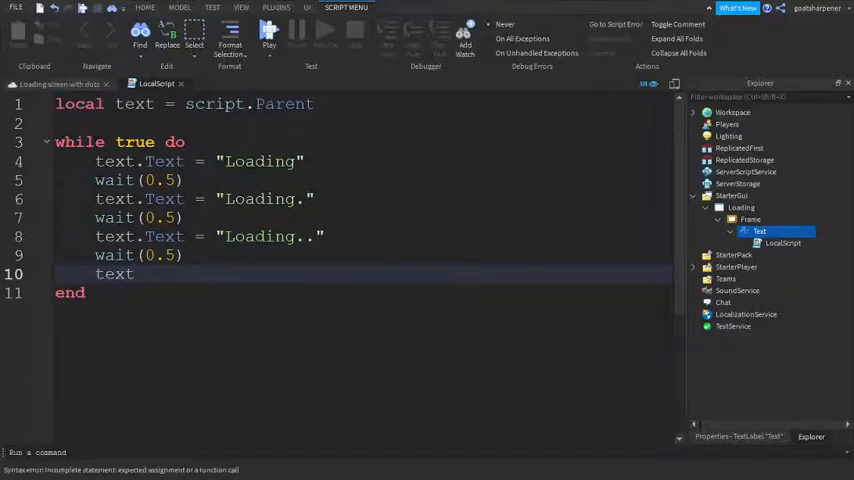
{"action": "type", "text": ".Text = \"\""}
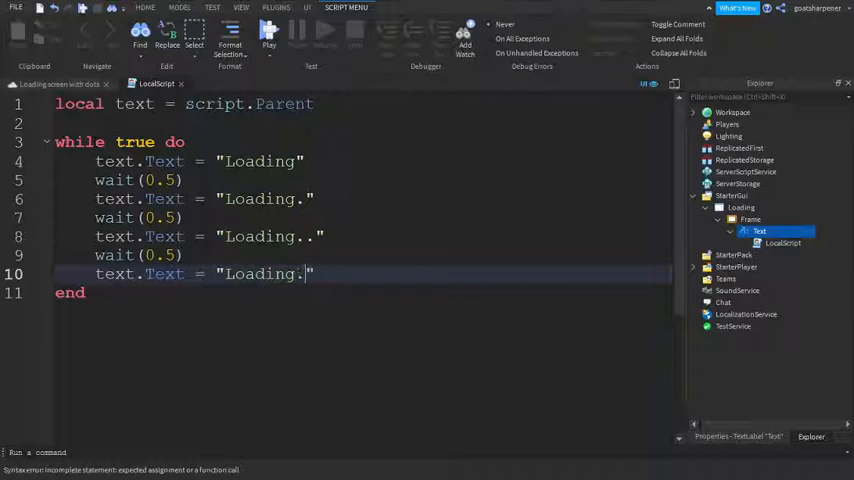
{"action": "type", "text": ".."}
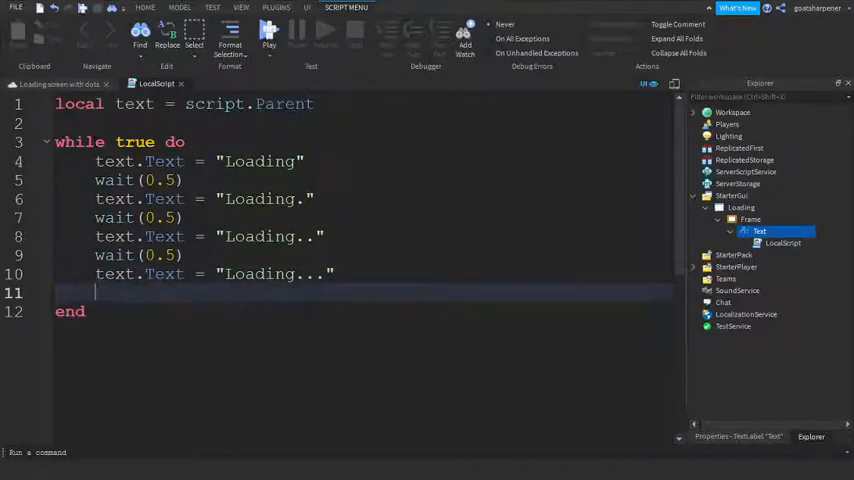
{"action": "type", "text": "wait(0.5)"}
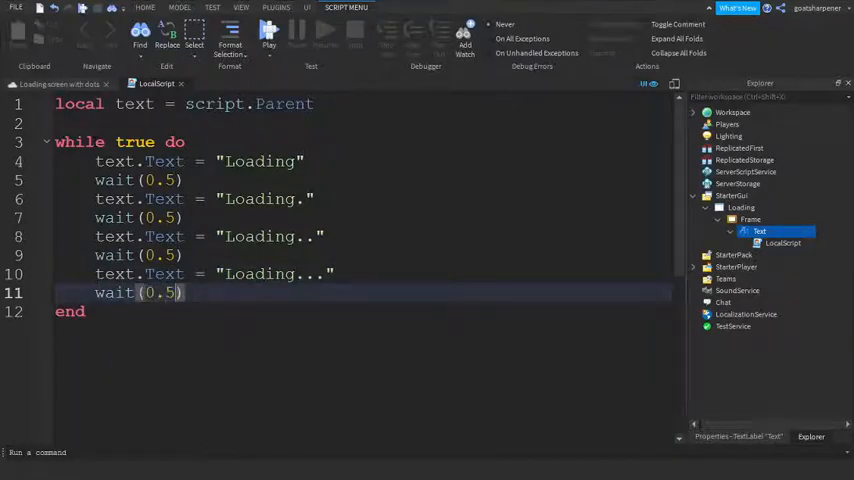
{"action": "left_click", "coordinate": [308, 8]}
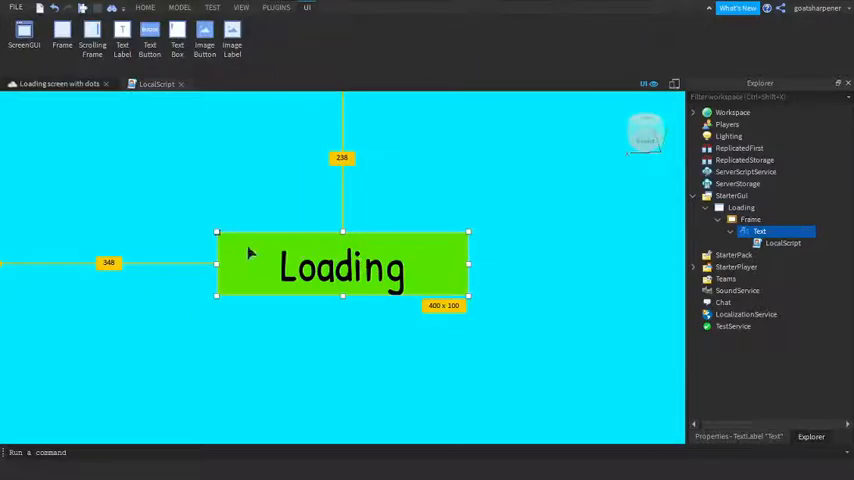
Insert a second LocalScript directly inside the Frame
{"action": "left_click", "coordinate": [752, 220]}
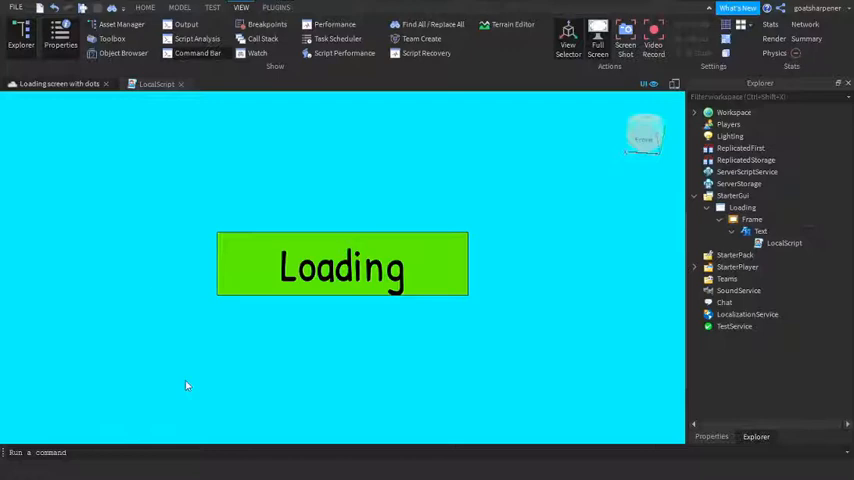
{"action": "left_click", "coordinate": [752, 220]}
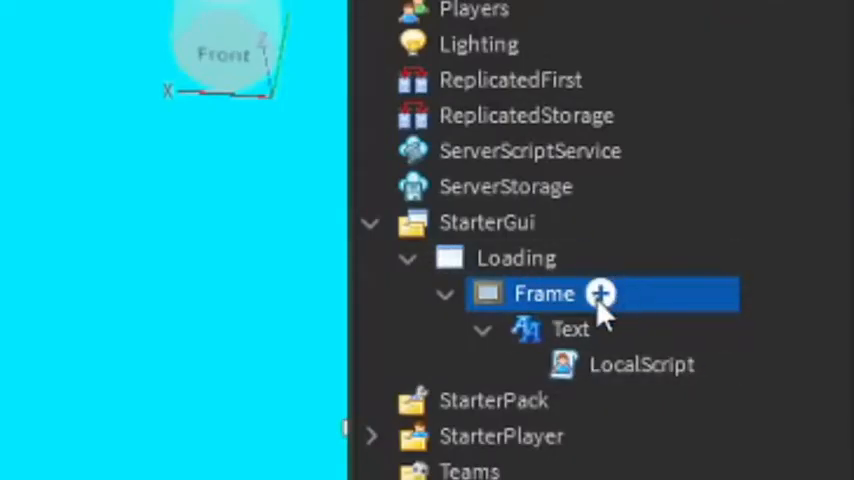
{"action": "left_click", "coordinate": [600, 292]}
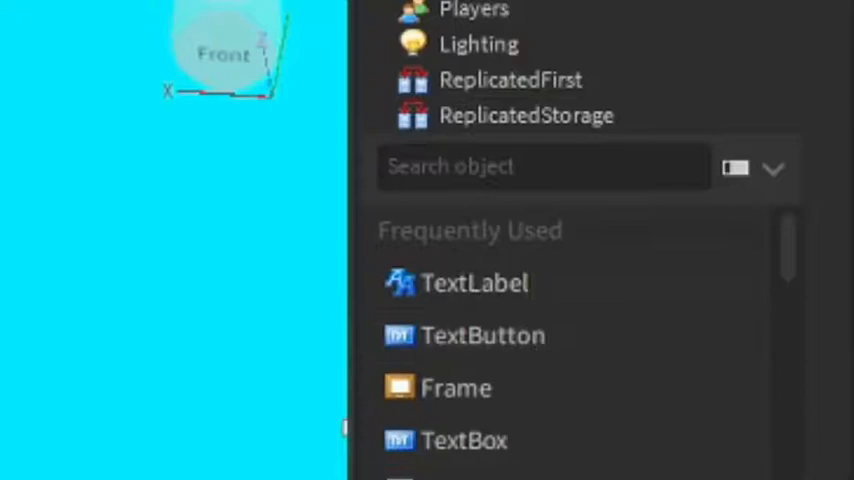
{"action": "left_click", "coordinate": [456, 388]}
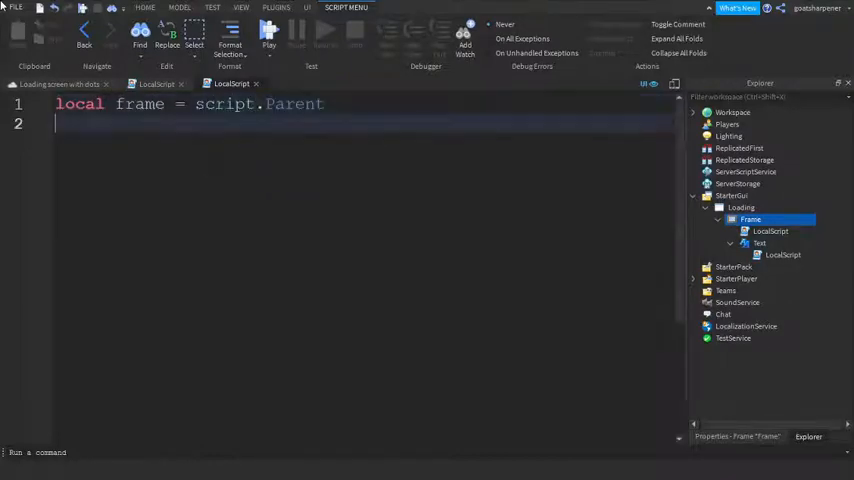
Write wait(10) followed by frame.Visible = false in the Frame's script
{"action": "type", "text": "wait()"}
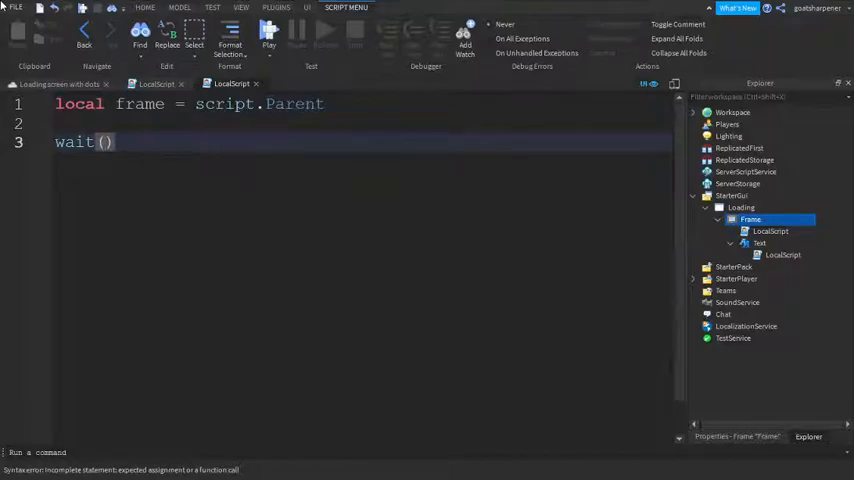
{"action": "type", "text": "10"}
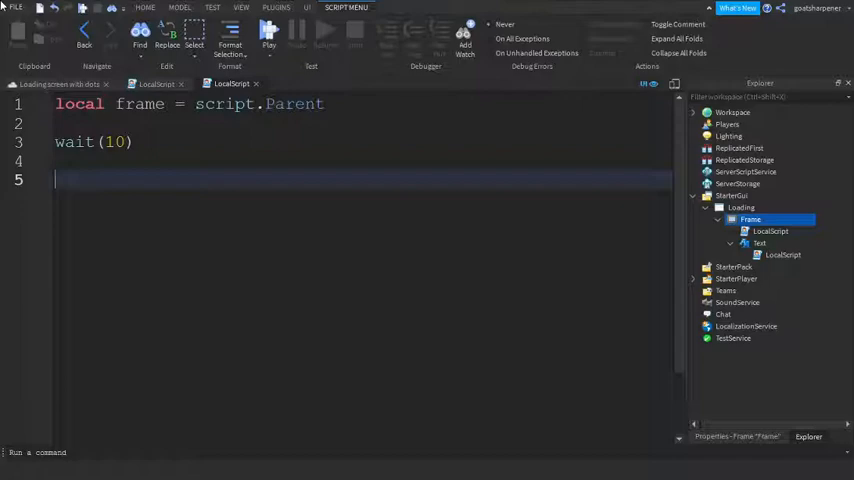
{"action": "type", "text": "frame.Vi"}
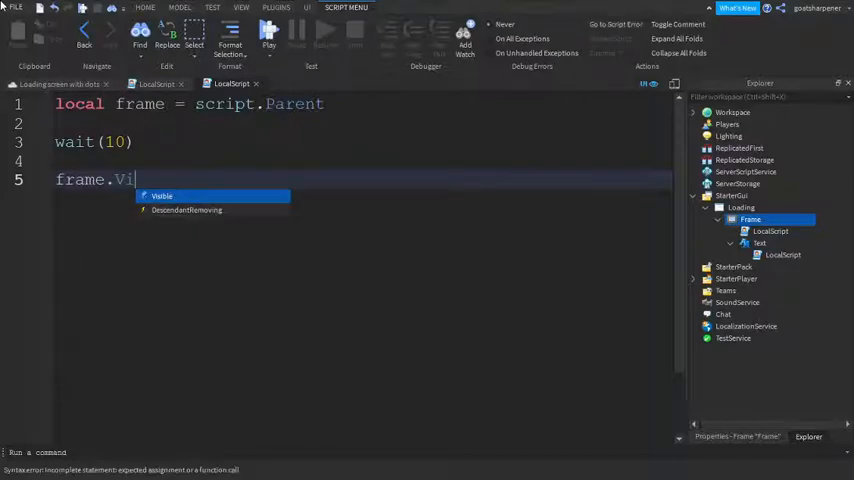
{"action": "type", "text": "sible = fal"}
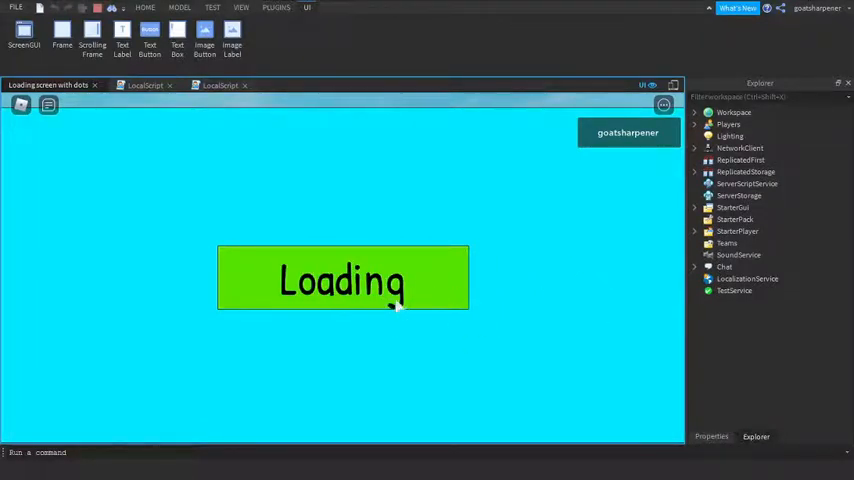
{"action": "mouse_move", "coordinate": [202, 260]}
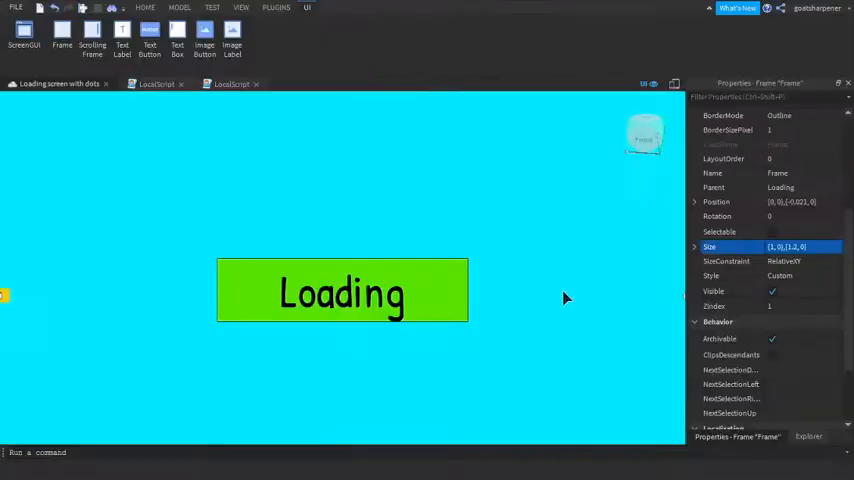
Drag in the Properties window to reveal the Frame's Size and Visible entries
{"action": "left_click_drag", "start_coordinate": [342, 290], "coordinate": [344, 228]}
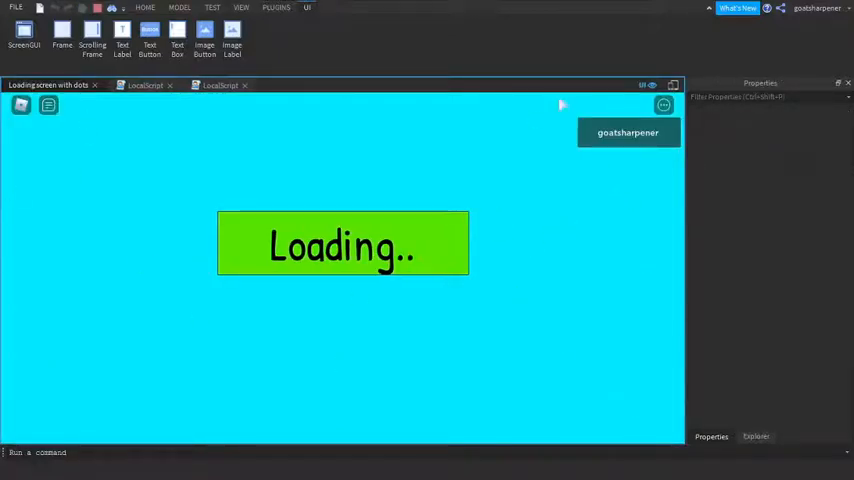
{"action": "mouse_move", "coordinate": [496, 338]}
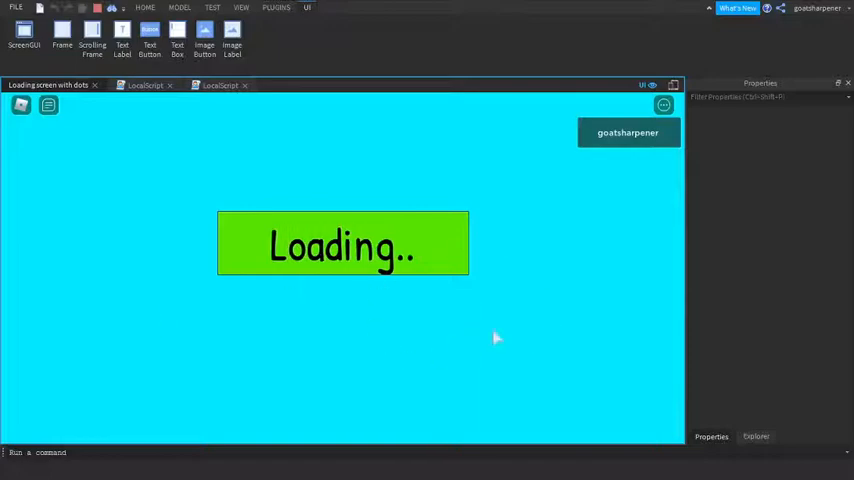